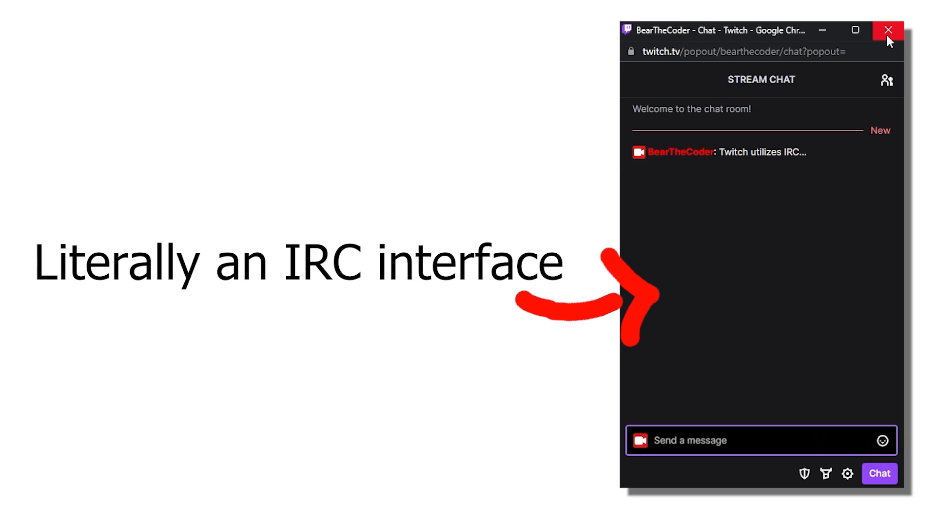
Close the Twitch pop-out stream chat window
click(888, 30)
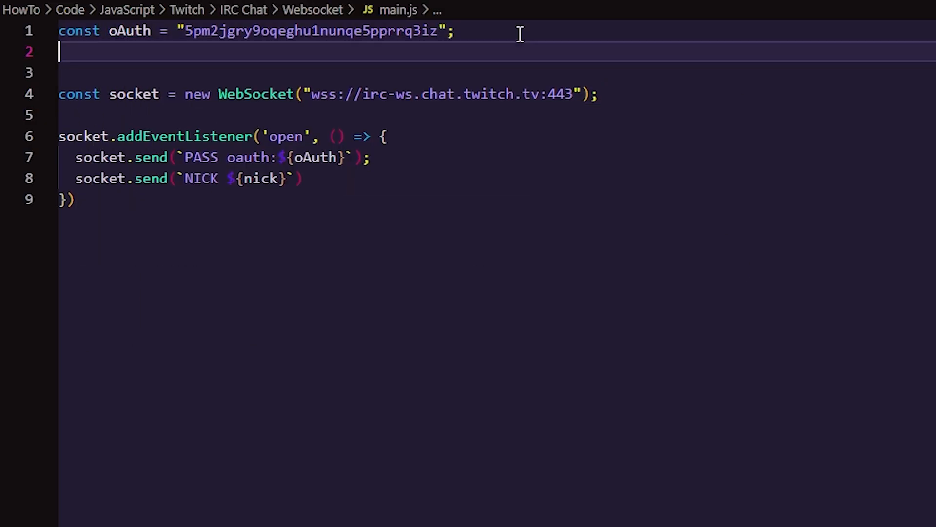
Add const nick = `bearthecoder`; below the oAuth constant in main.js
text(const nick = `bearthecoder`;)
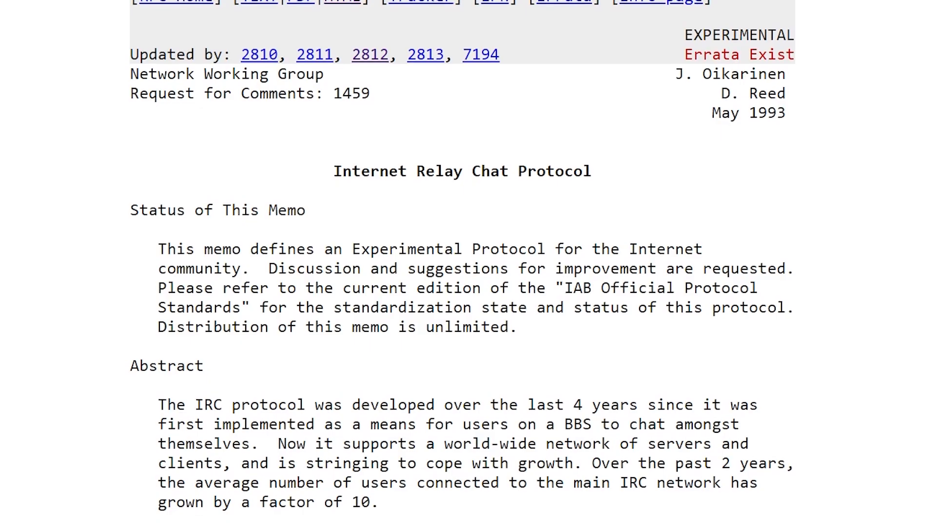
Scroll the RFC 1459 page down to its Abstract and Table of Contents
scroll(down, 3)
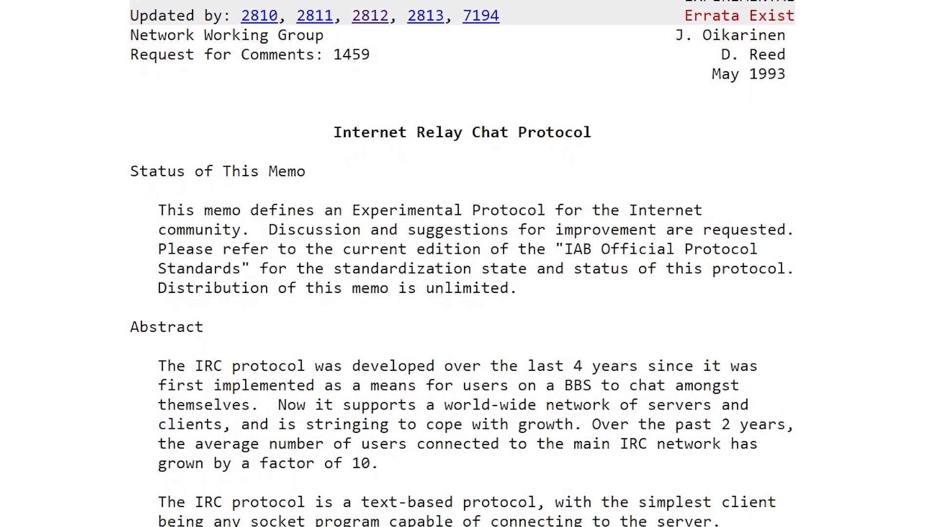
scroll(down, 3)
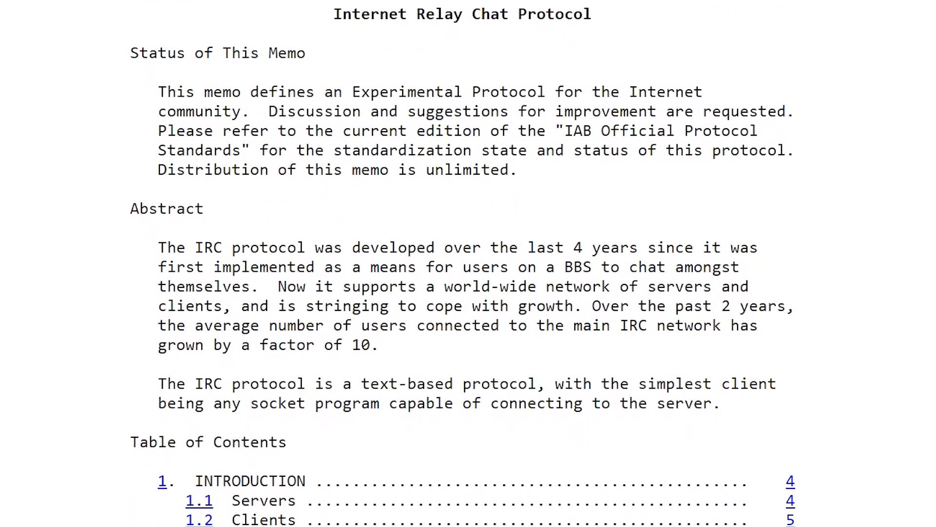
scroll(down, 3)
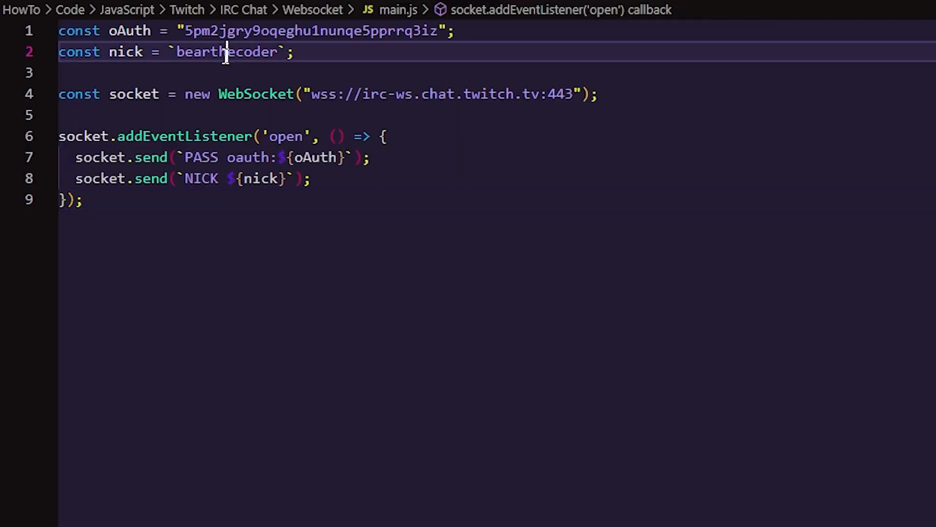
Set nick to 'ldksajhfglkasjhdfkl' and begin socket.addEventListener('message', event => { below the open handler
text(ldksajhfglkasjhdfkl)
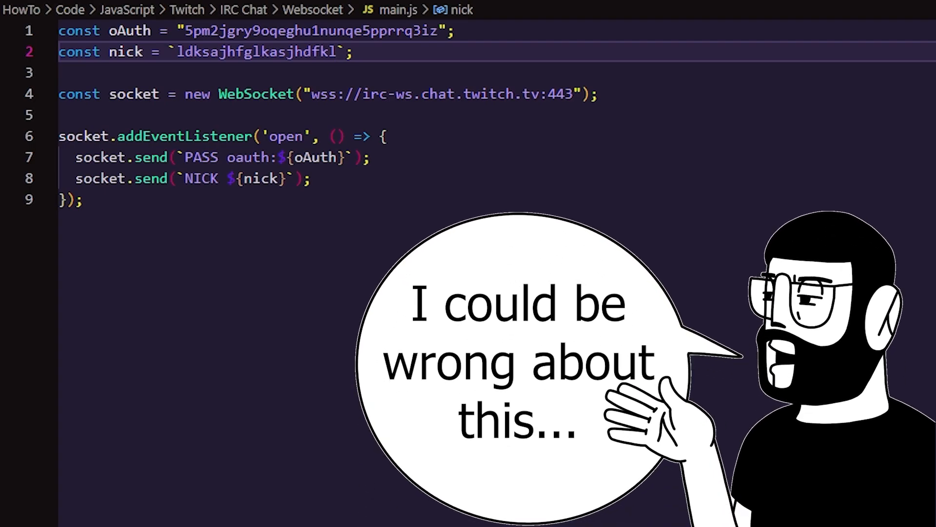
click(214, 280)
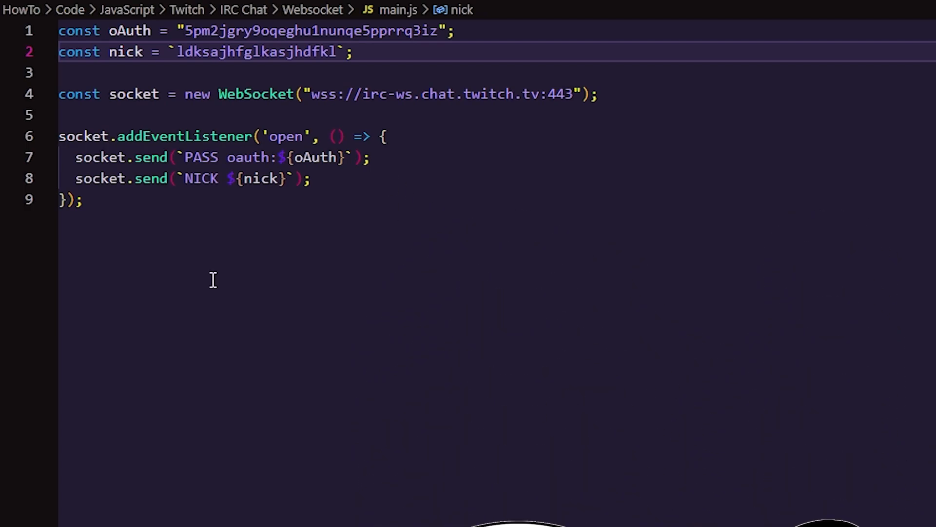
text(socket.addEventListener('message', event => {)
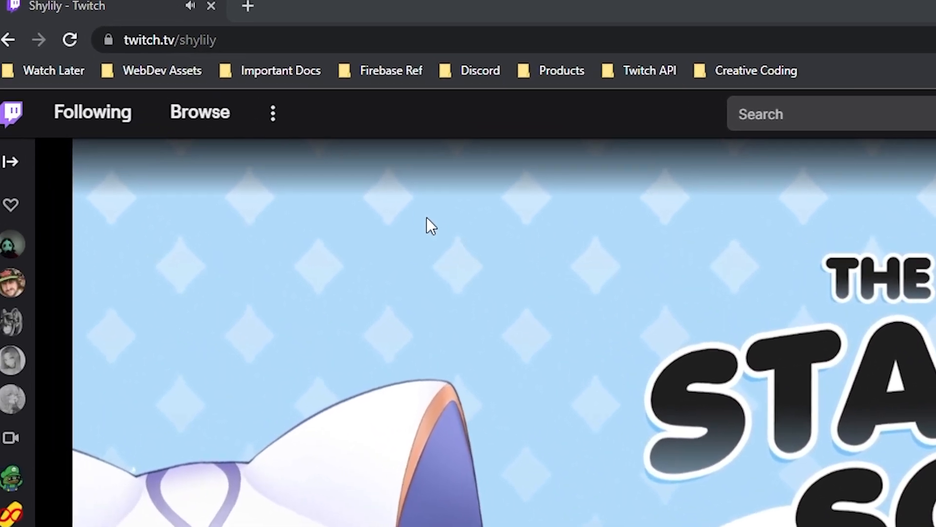
Bring up the twitch.tv/shylily channel tab in the browser
click(179, 47)
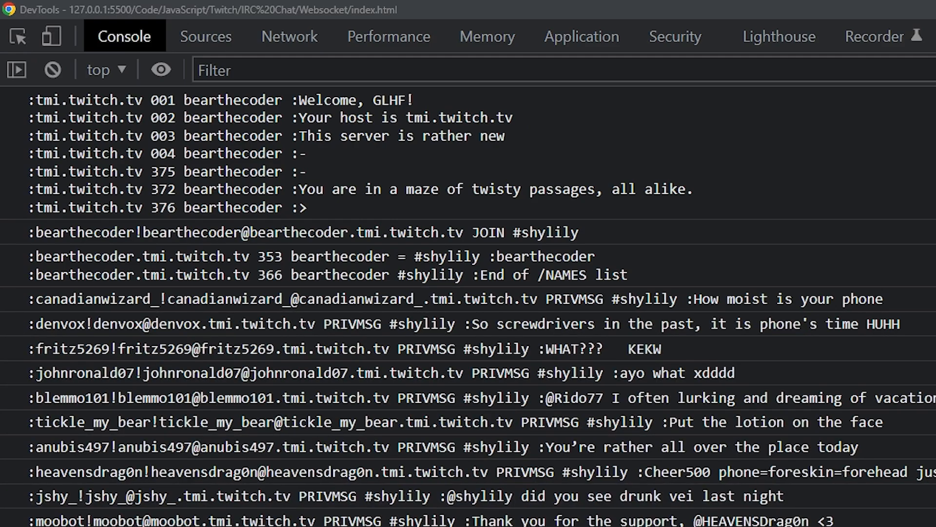
Scroll the DevTools console through the welcome lines, JOIN #shylily and PRIVMSG chat
scroll(down, 3)
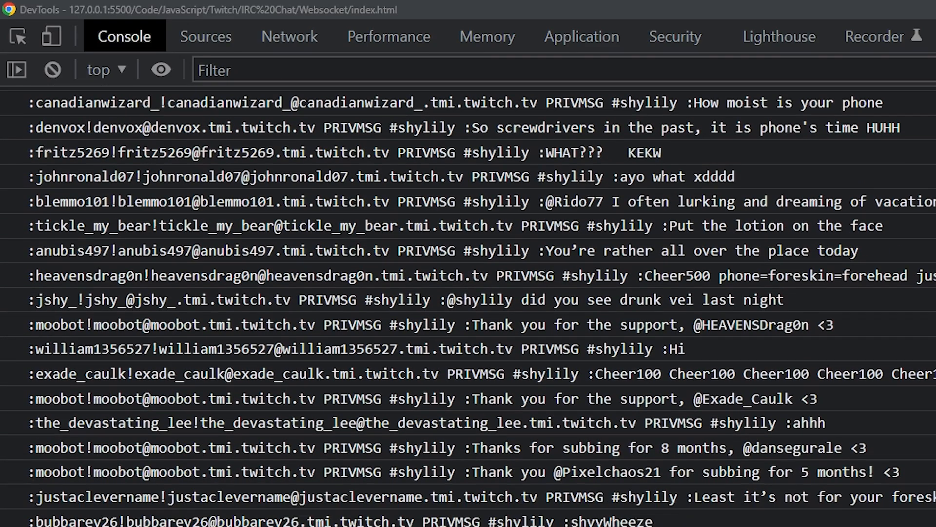
scroll(down, 3)
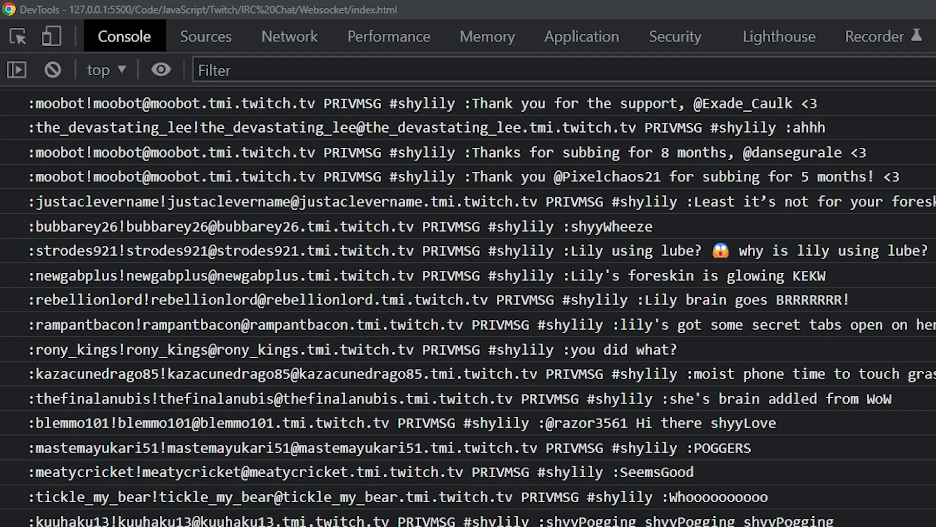
scroll(down, 3)
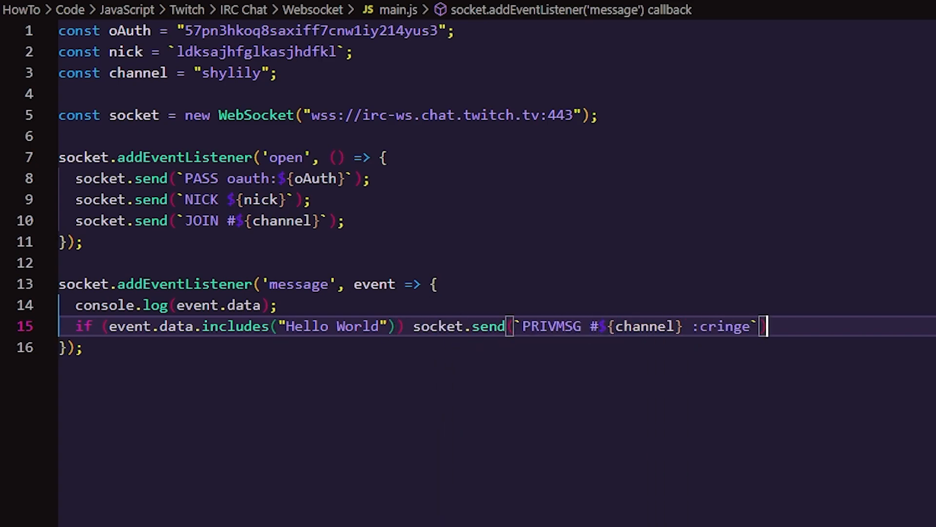
Close the Hello World reply with socket.send(`PRIVMSG #${channel} :cringe`);
text();)
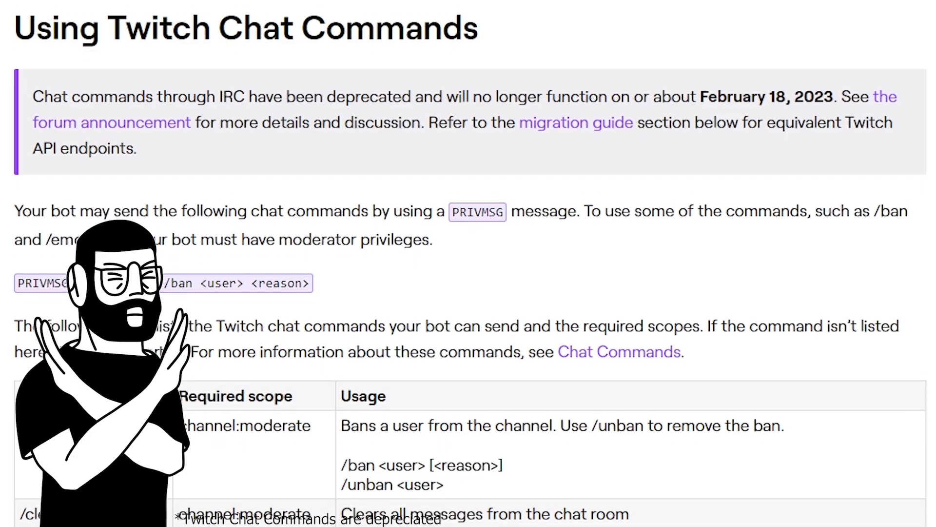
Scroll the Twitch IRC docs through the JOIN, NICK, PING, PONG and PRIVMSG table
scroll(down, 3)
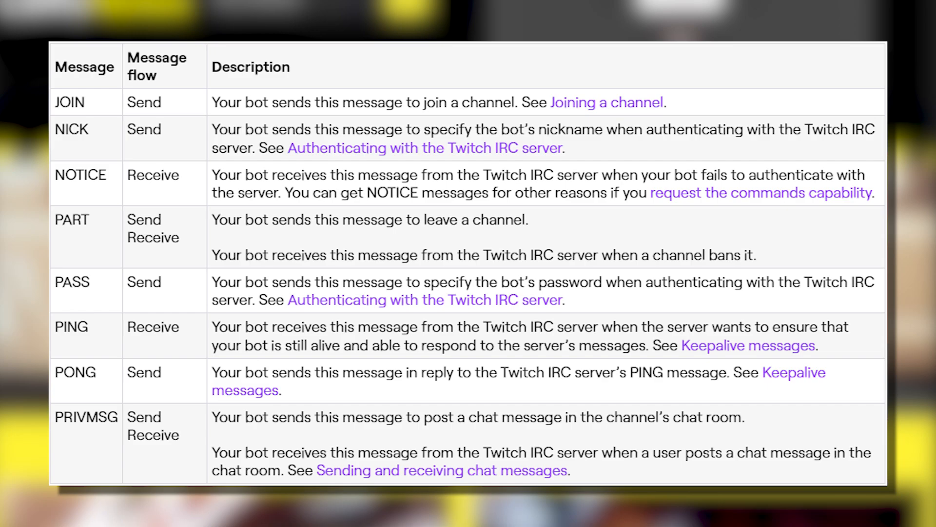
scroll(down, 3)
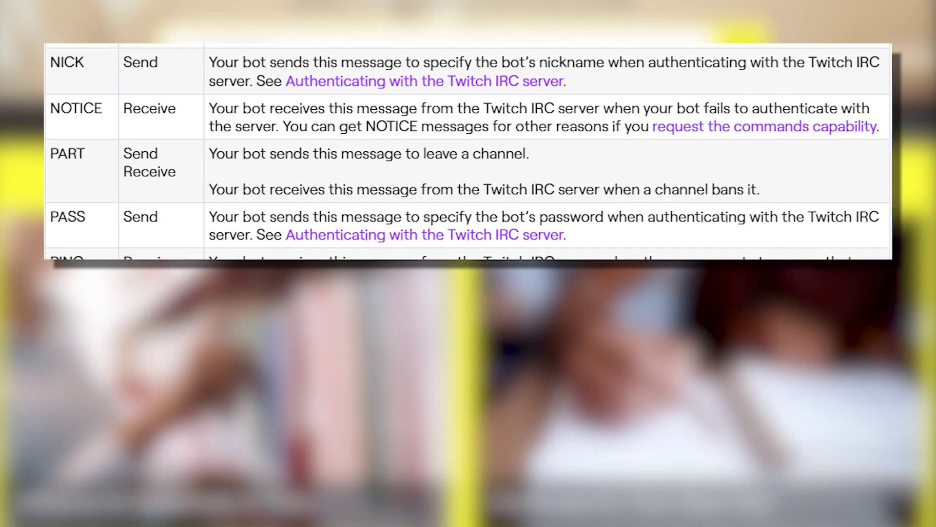
scroll(down, 3)
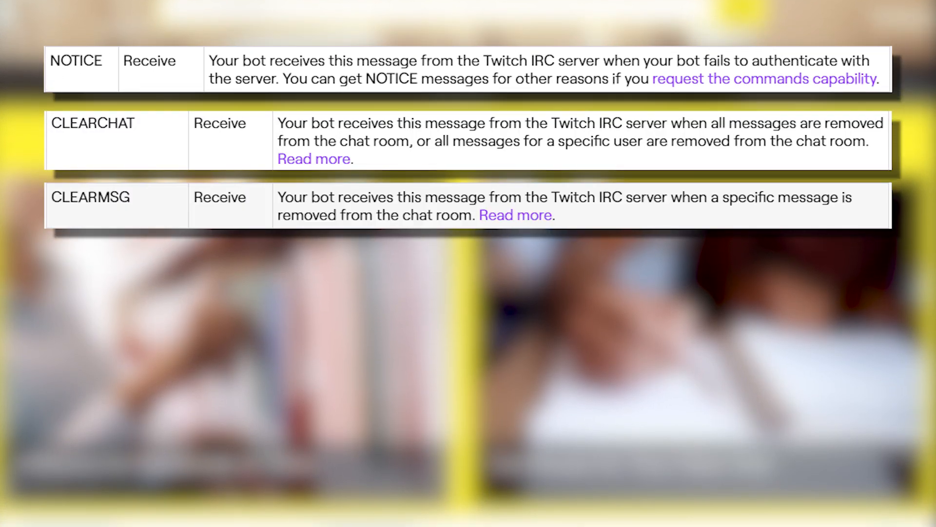
scroll(down, 3)
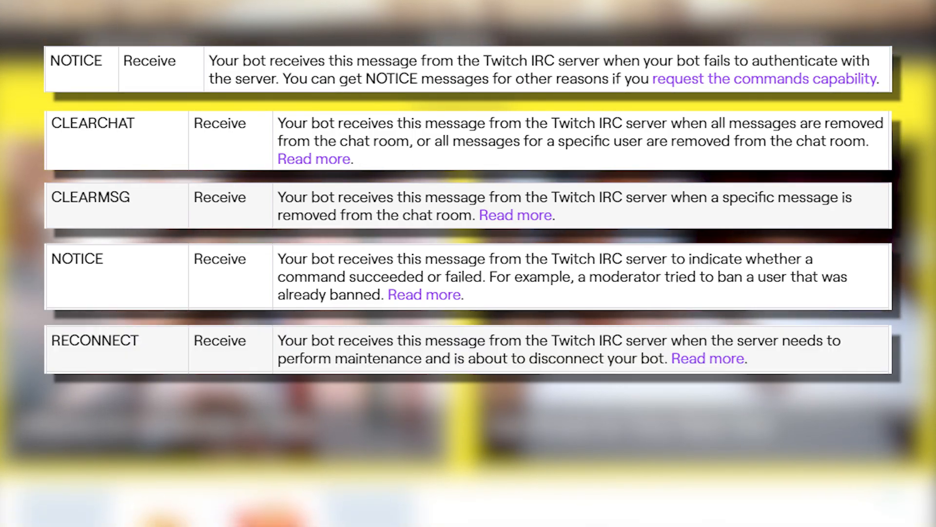
scroll(down, 3)
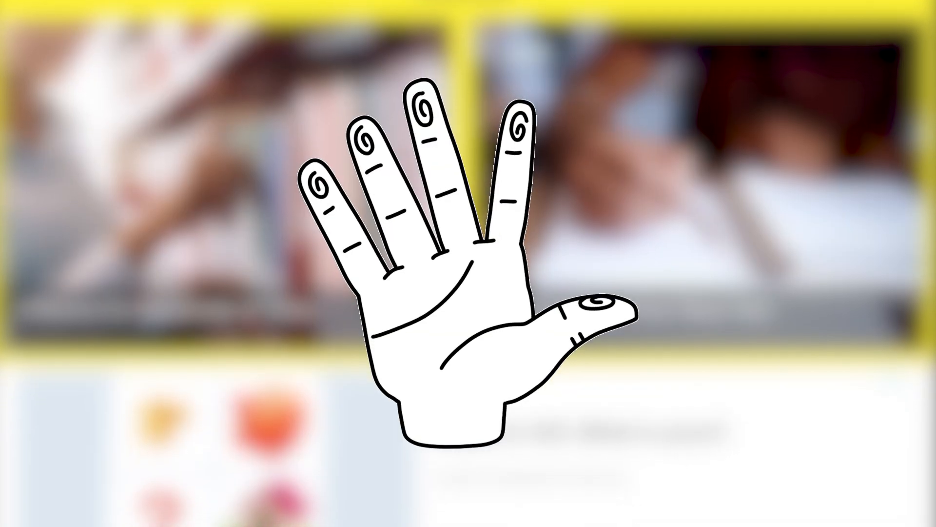
scroll(down, 3)
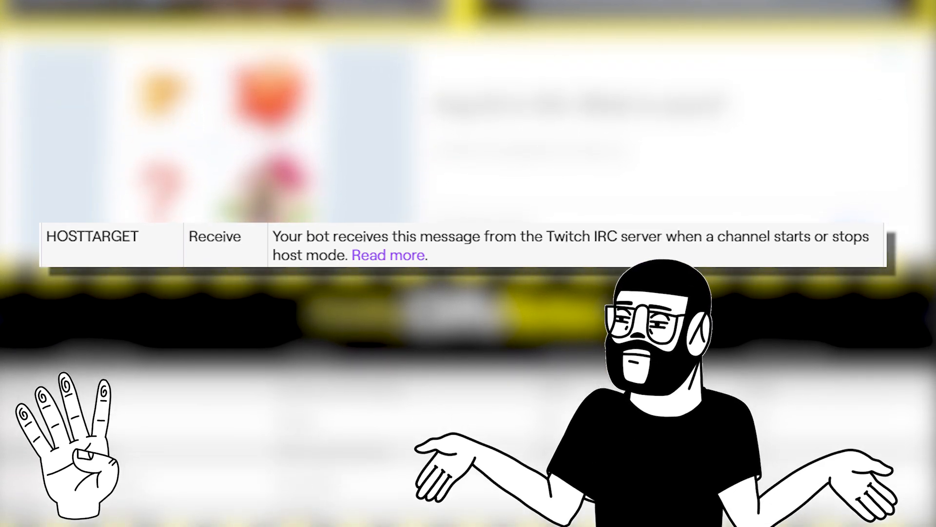
scroll(down, 3)
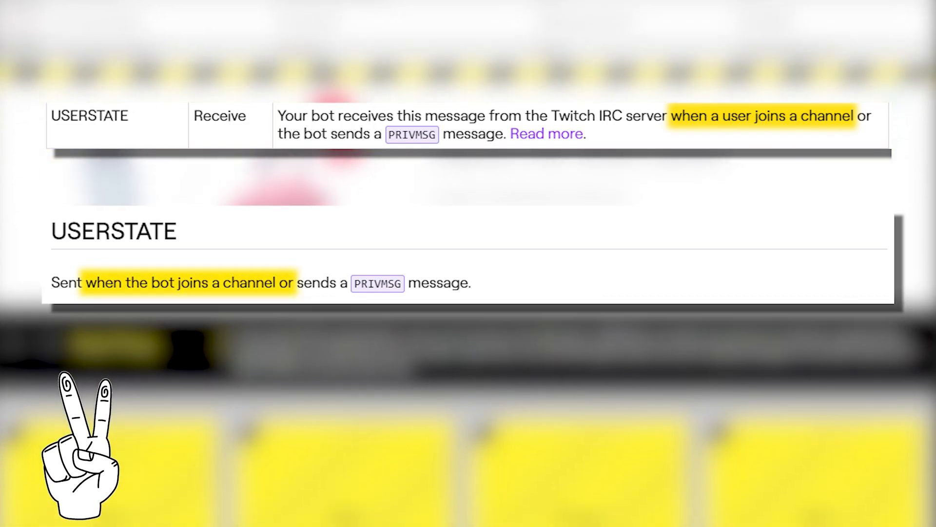
scroll(down, 3)
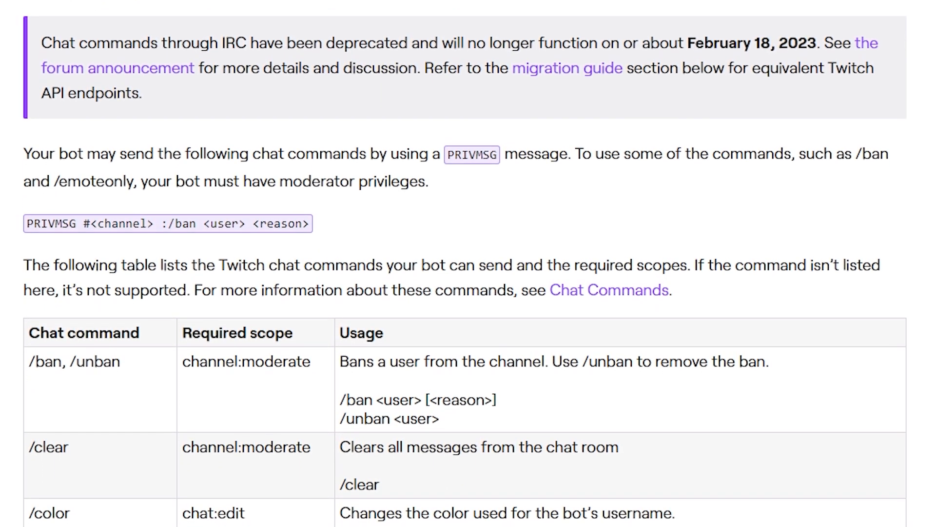
Scroll through the Using Twitch Chat Commands table with its required scopes
scroll(down, 3)
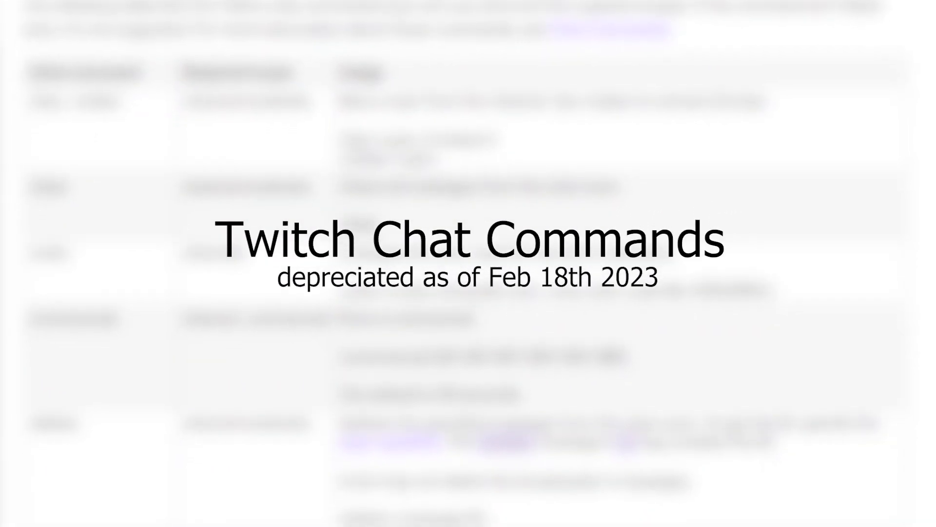
scroll(down, 3)
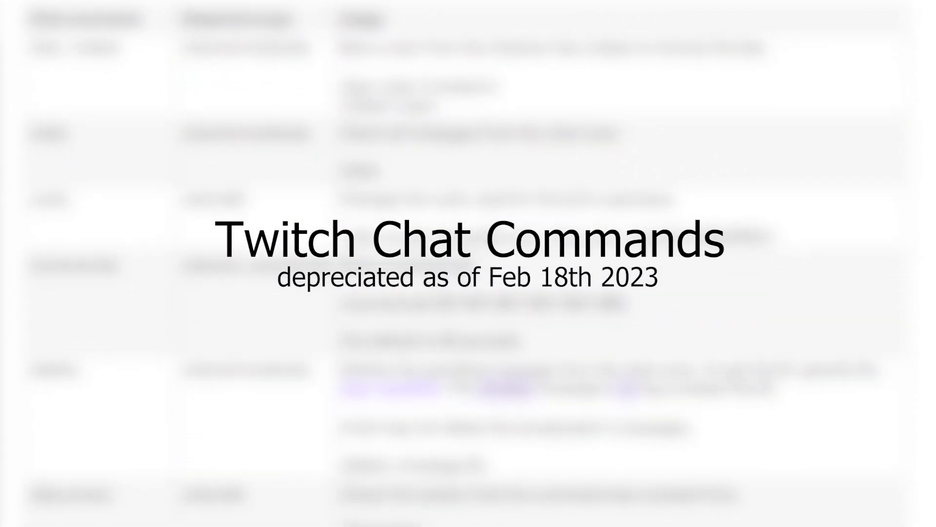
scroll(down, 3)
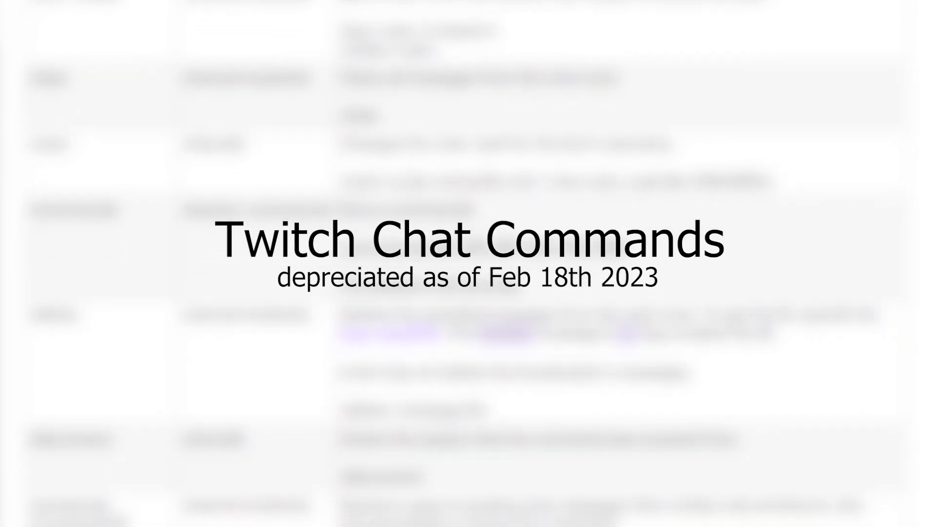